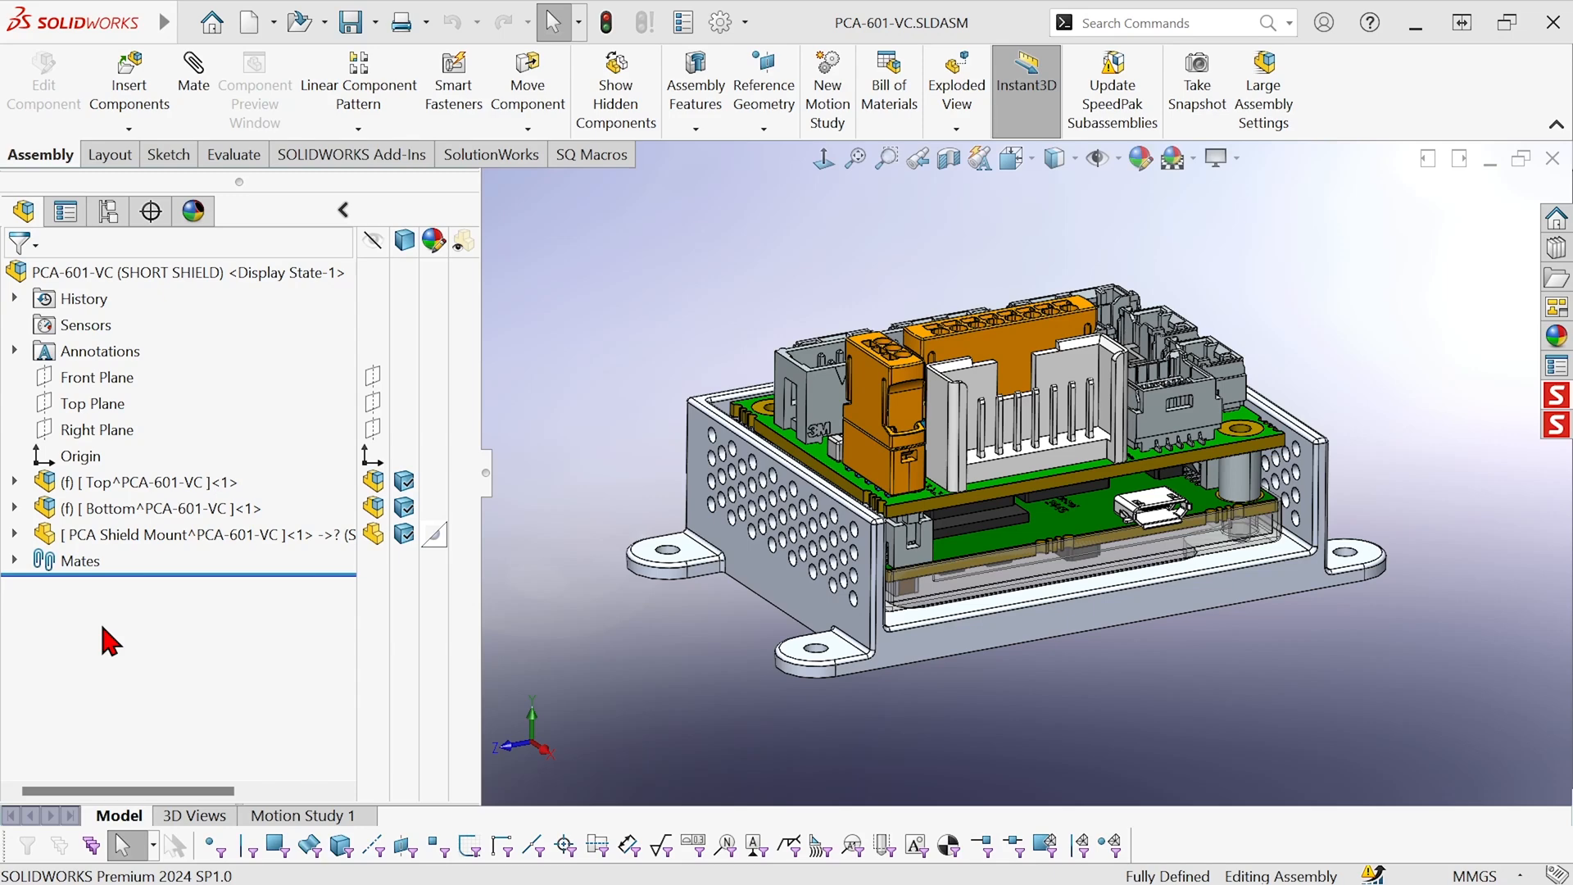
mouse_move(146, 641)
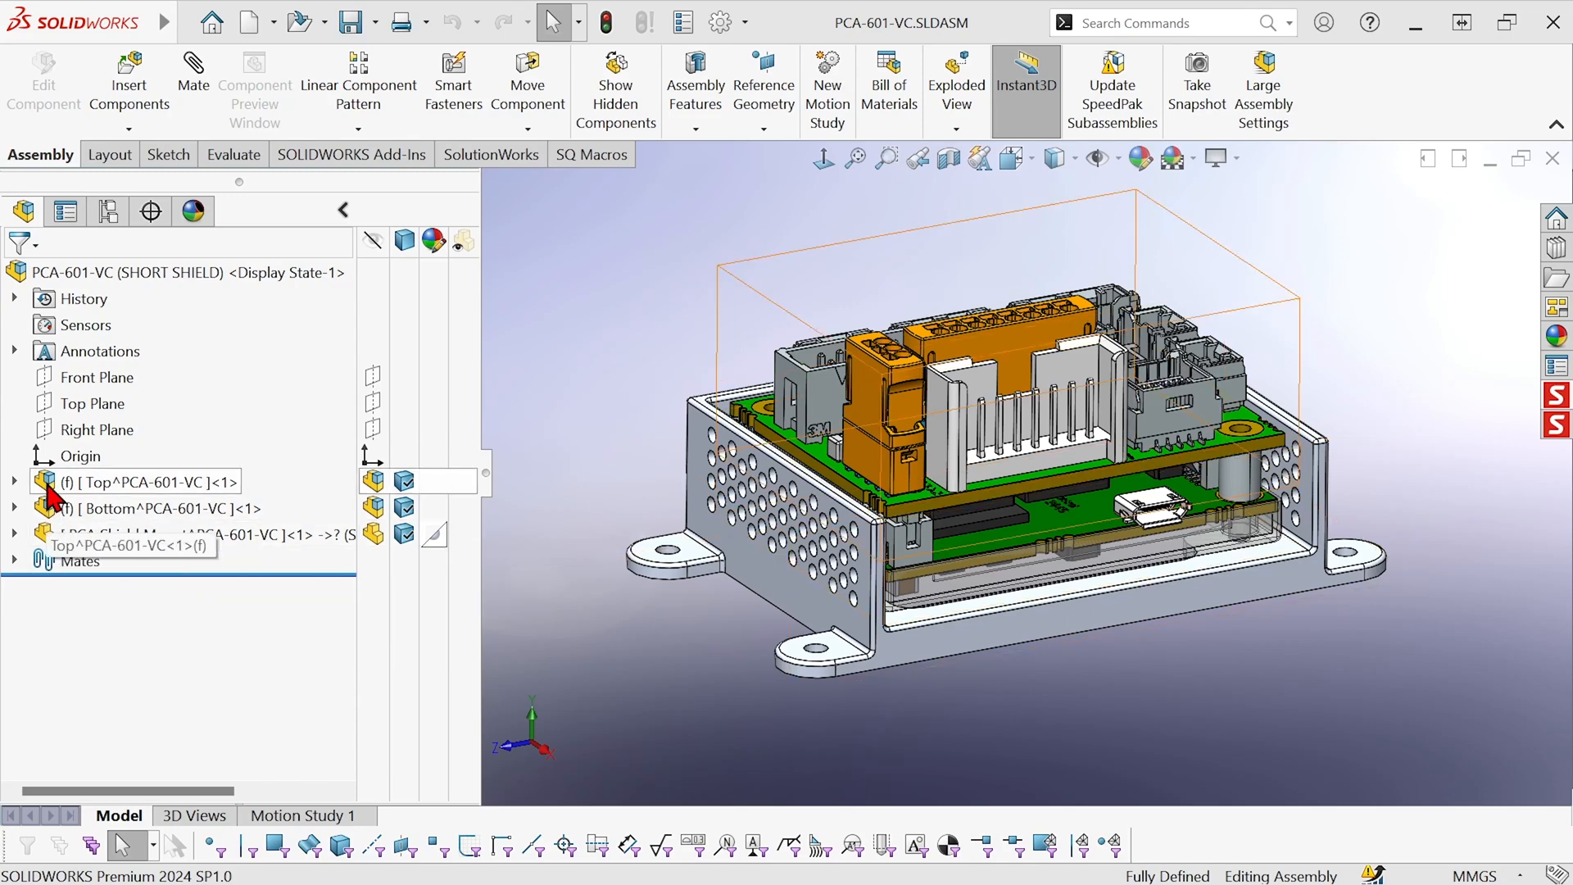
Highlight the top board, bottom board and shield mount in the tree, then clear the selection
click(146, 481)
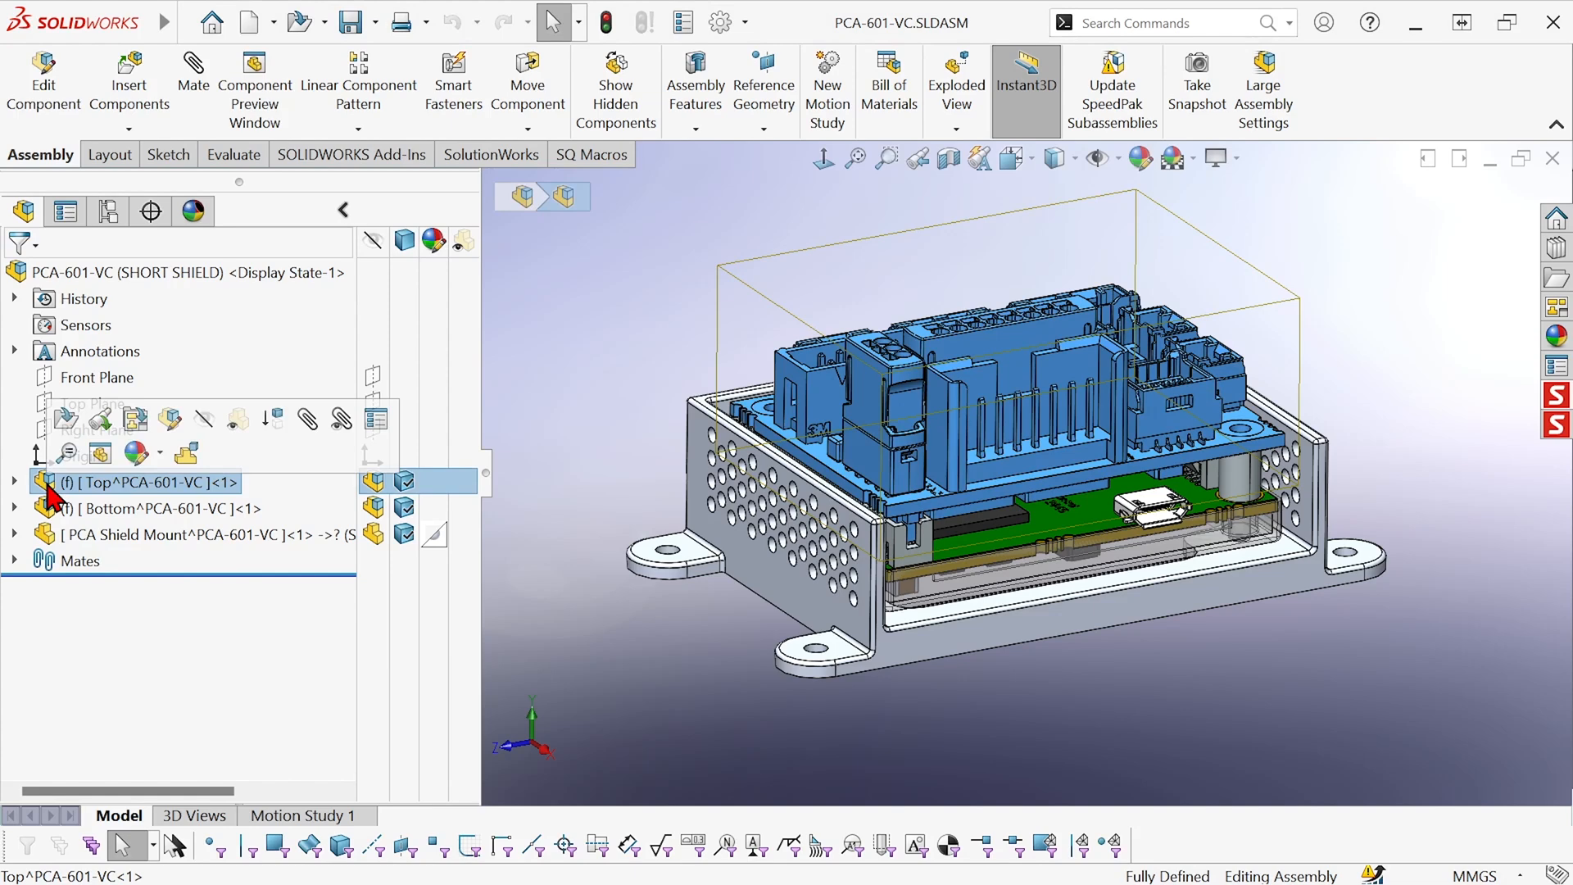
click(151, 508)
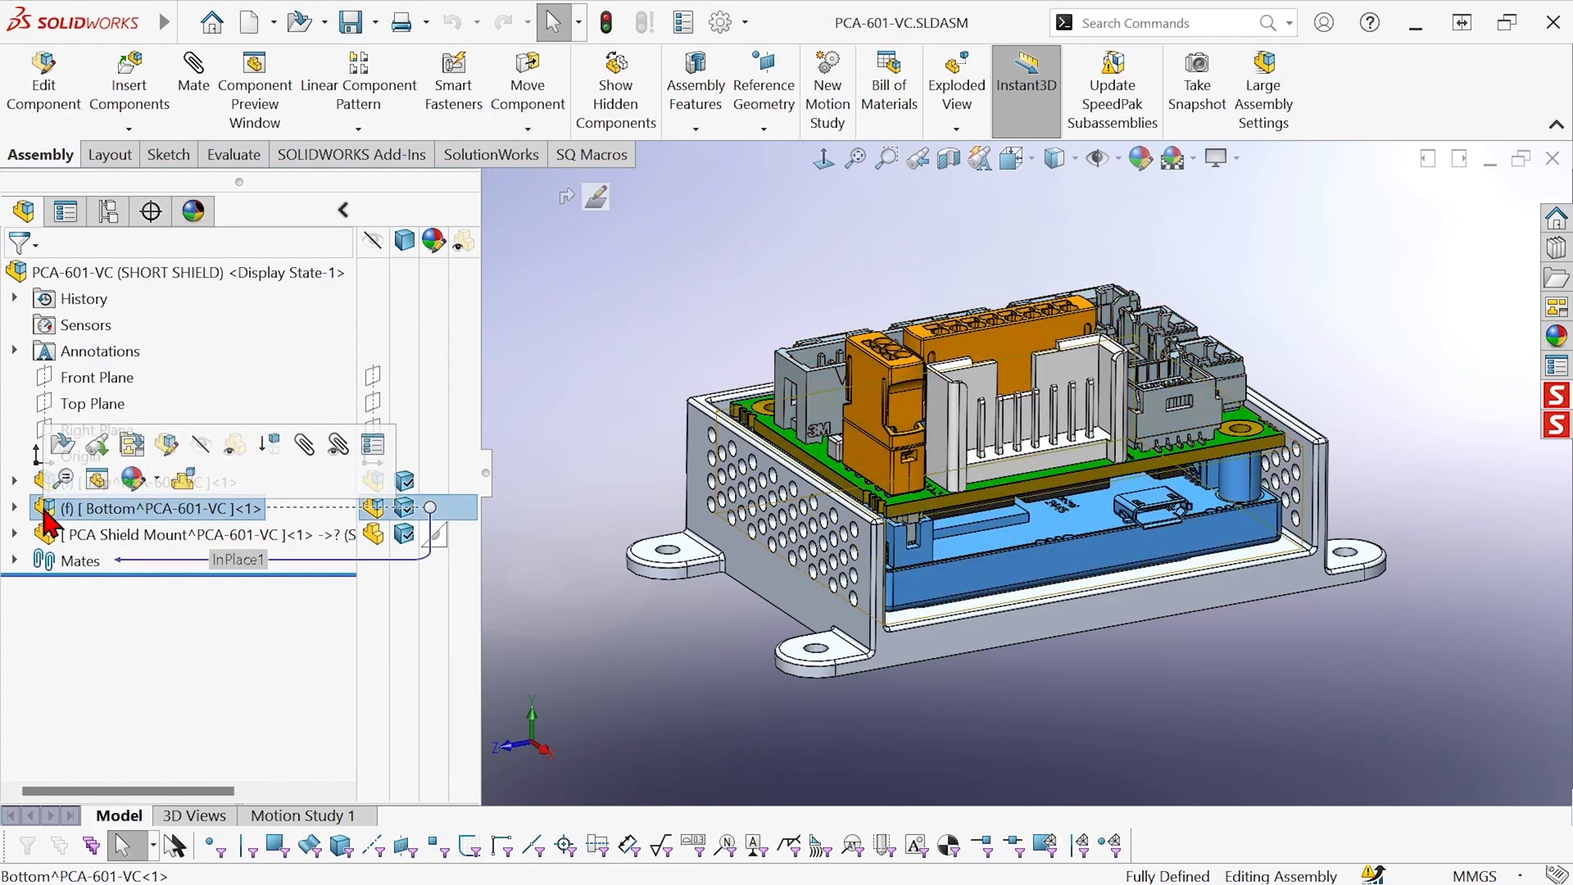
click(171, 535)
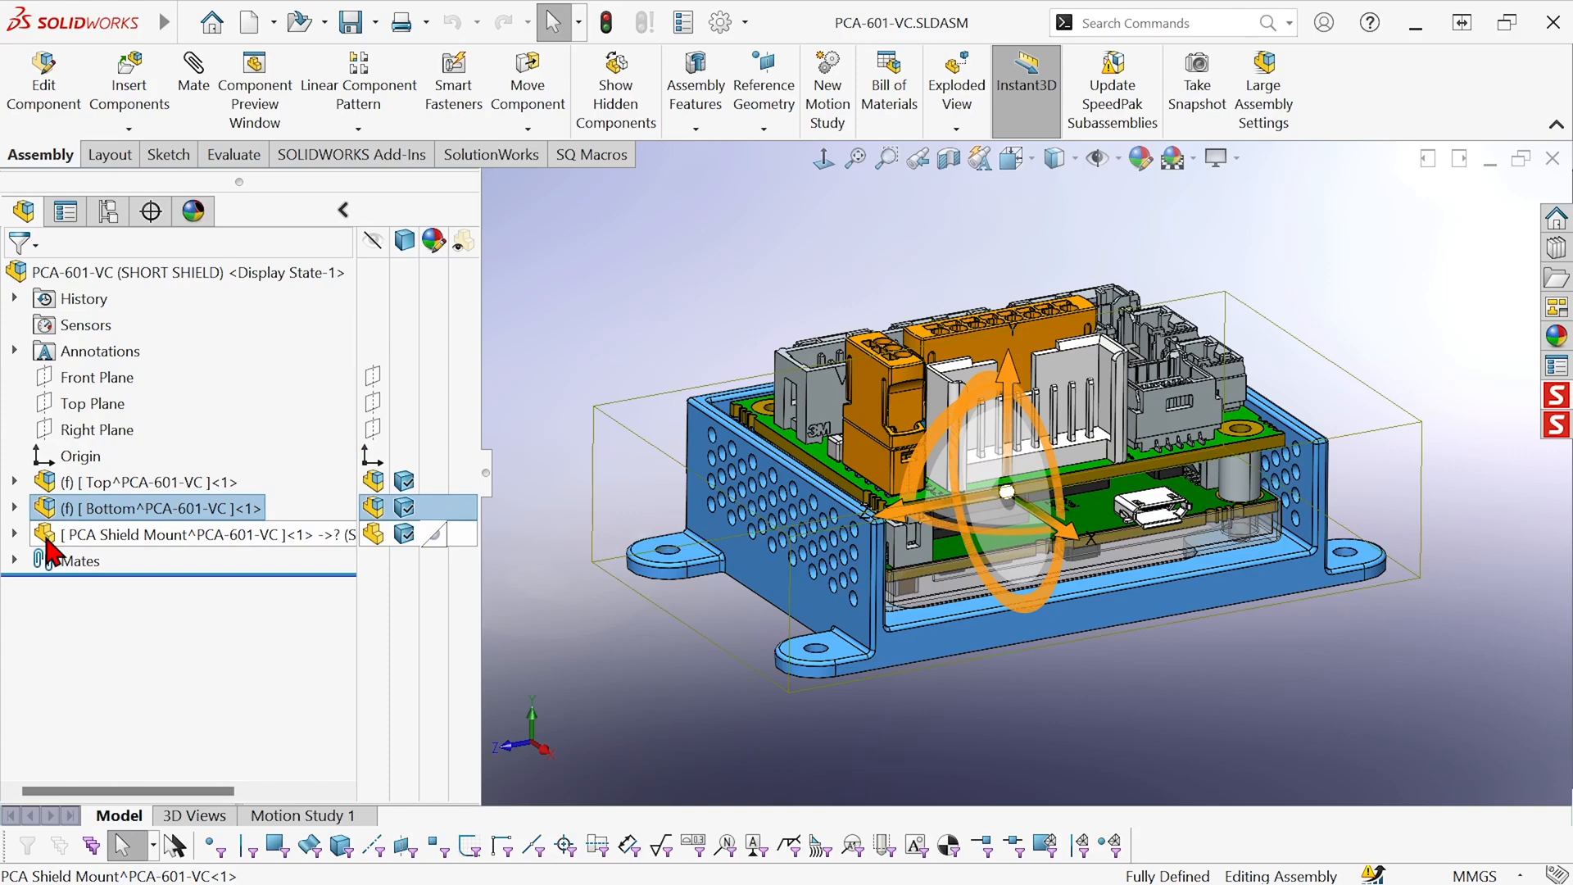
click(642, 683)
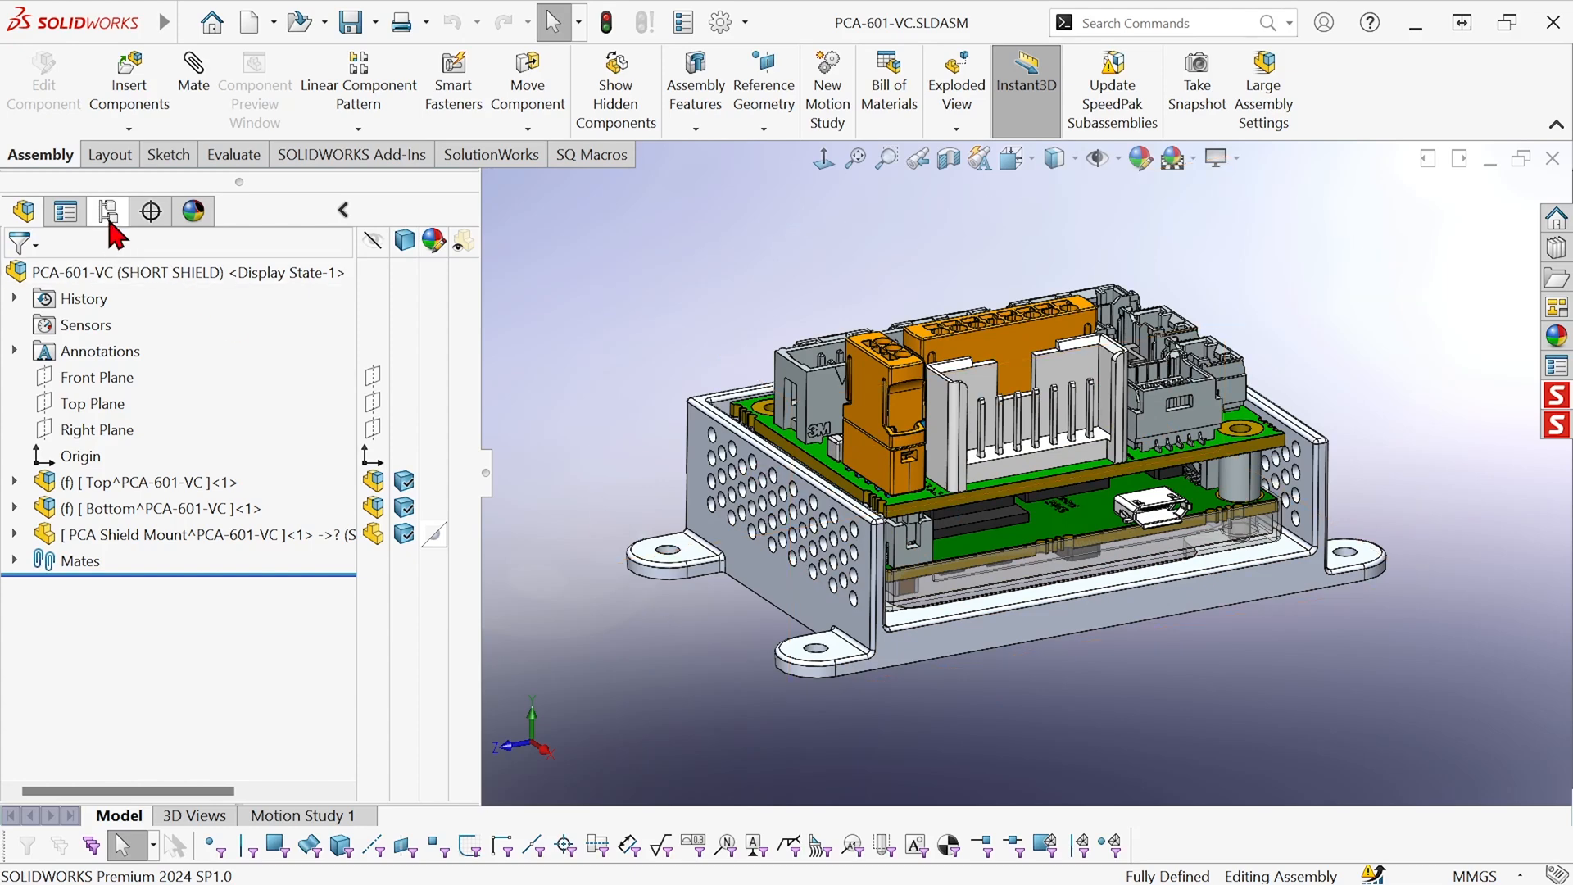
Show the ConfigurationManager, try the BOTTOM PCA display state and return to Display State-1
click(107, 212)
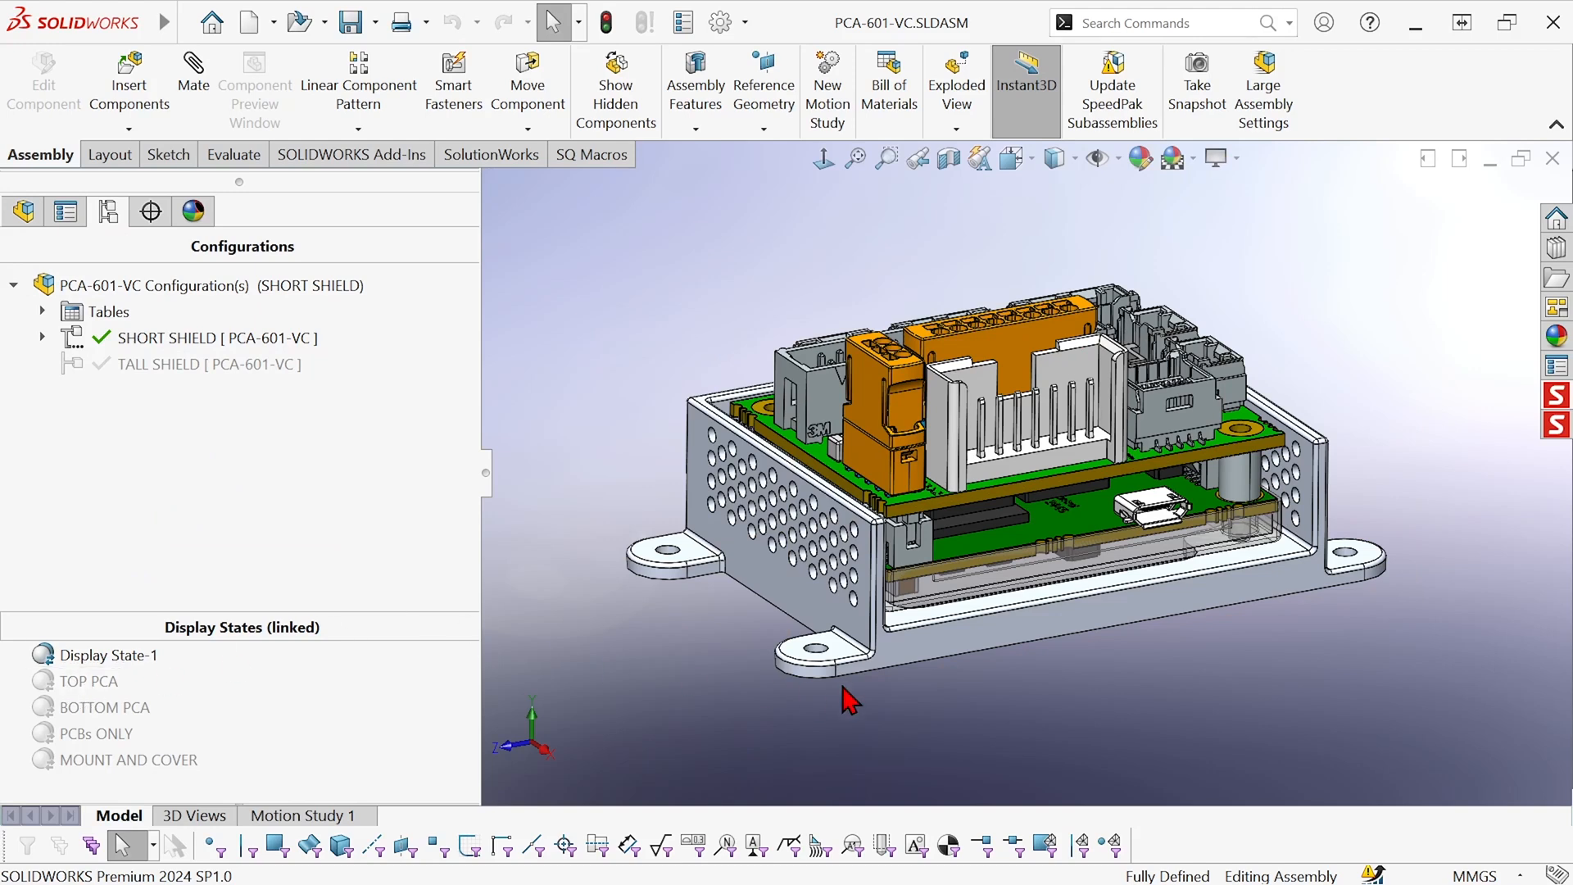
mouse_move(290, 700)
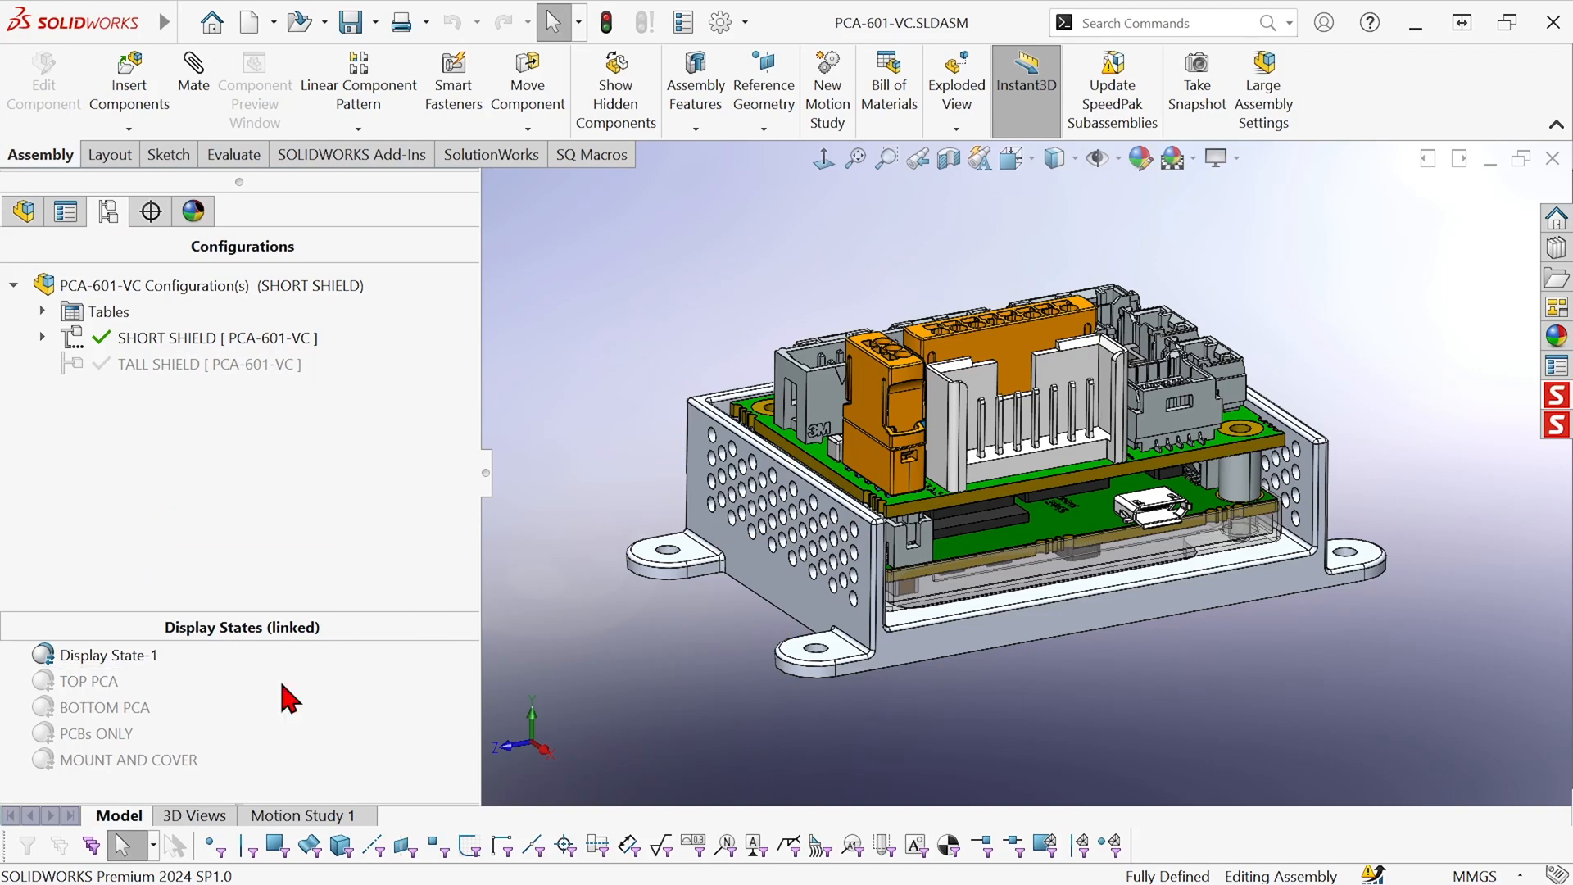
click(88, 680)
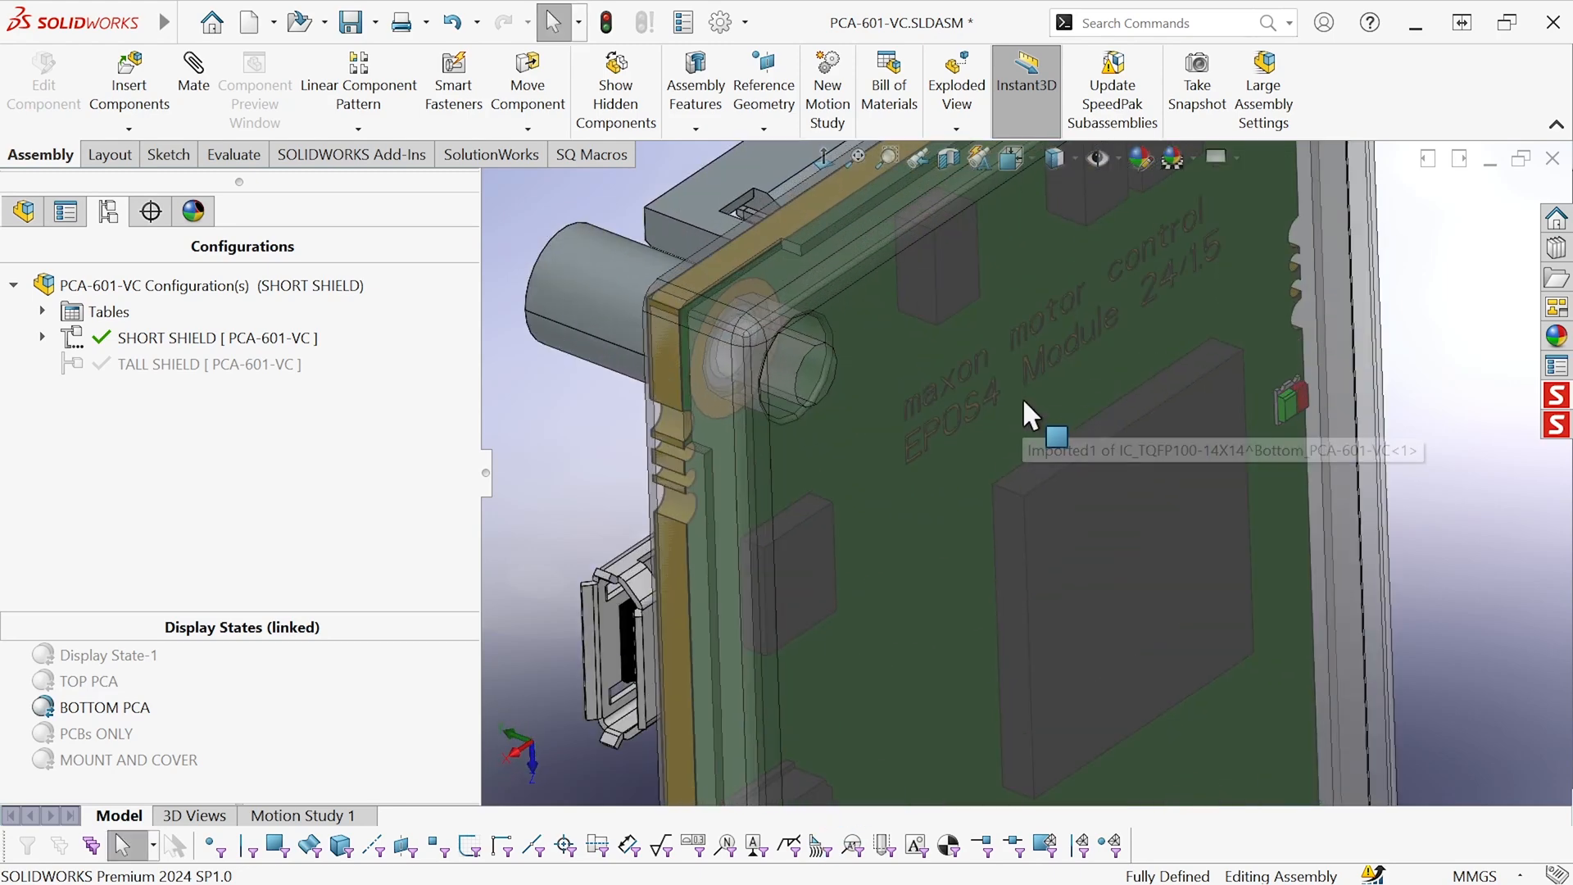
click(1057, 436)
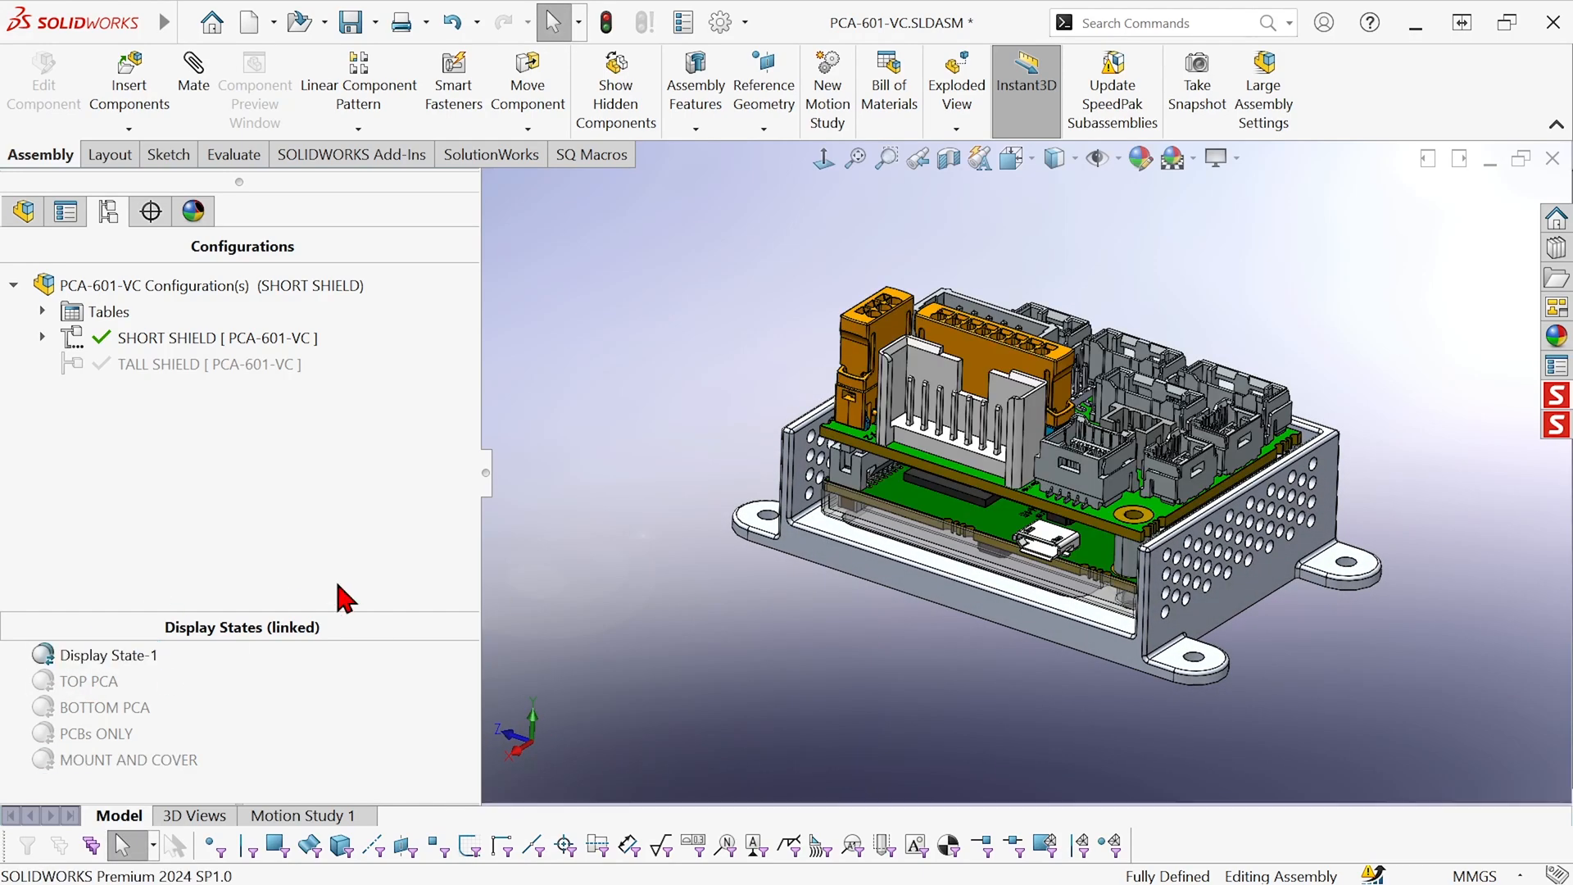
mouse_move(803, 623)
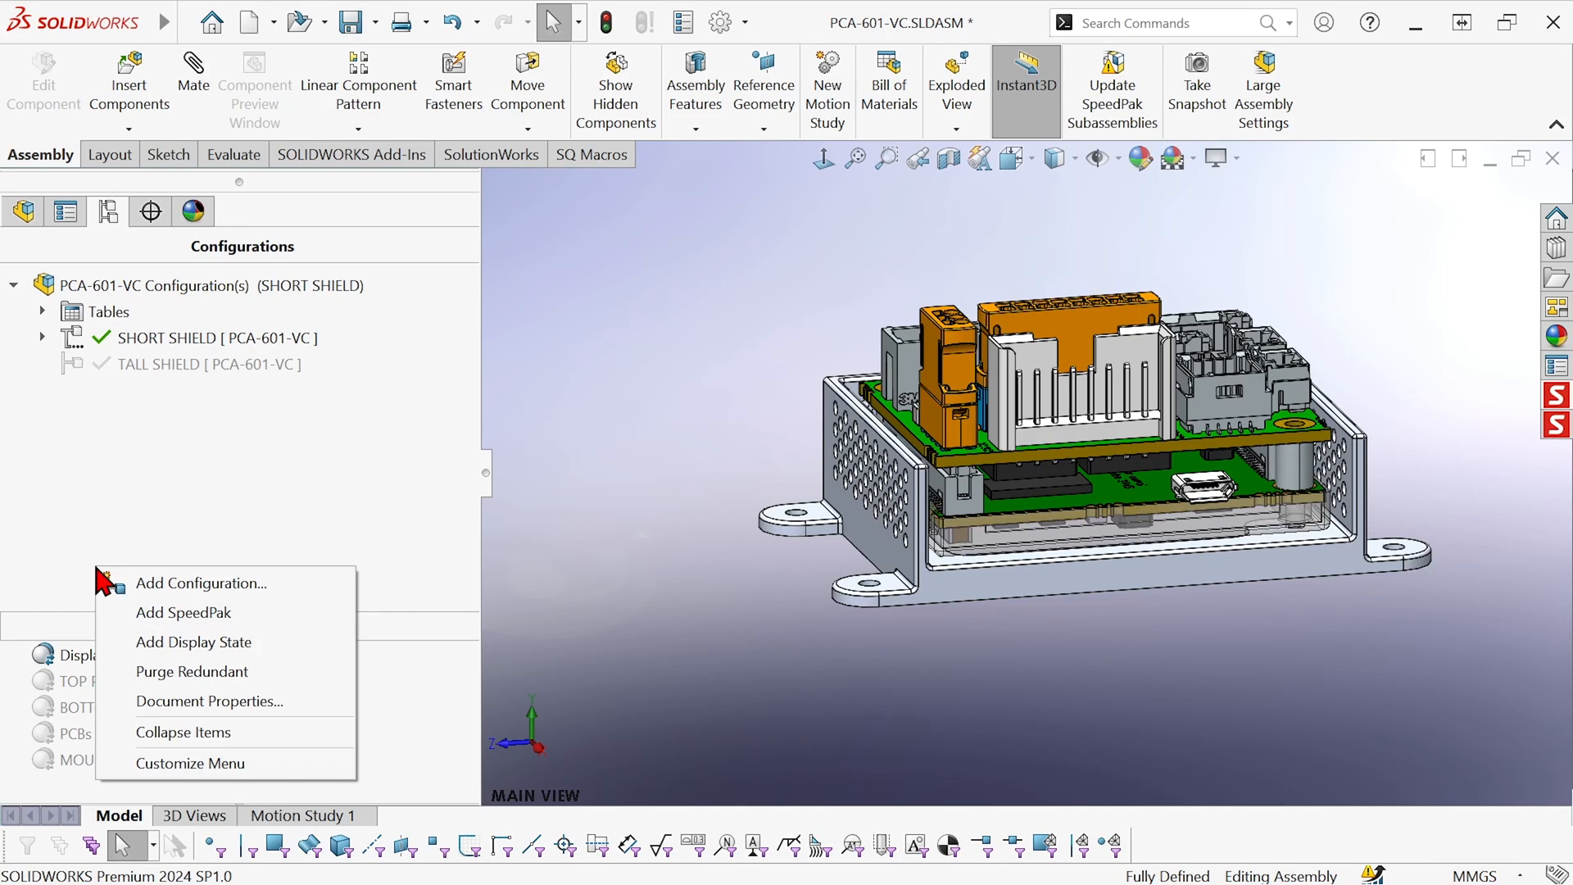
mouse_move(194, 640)
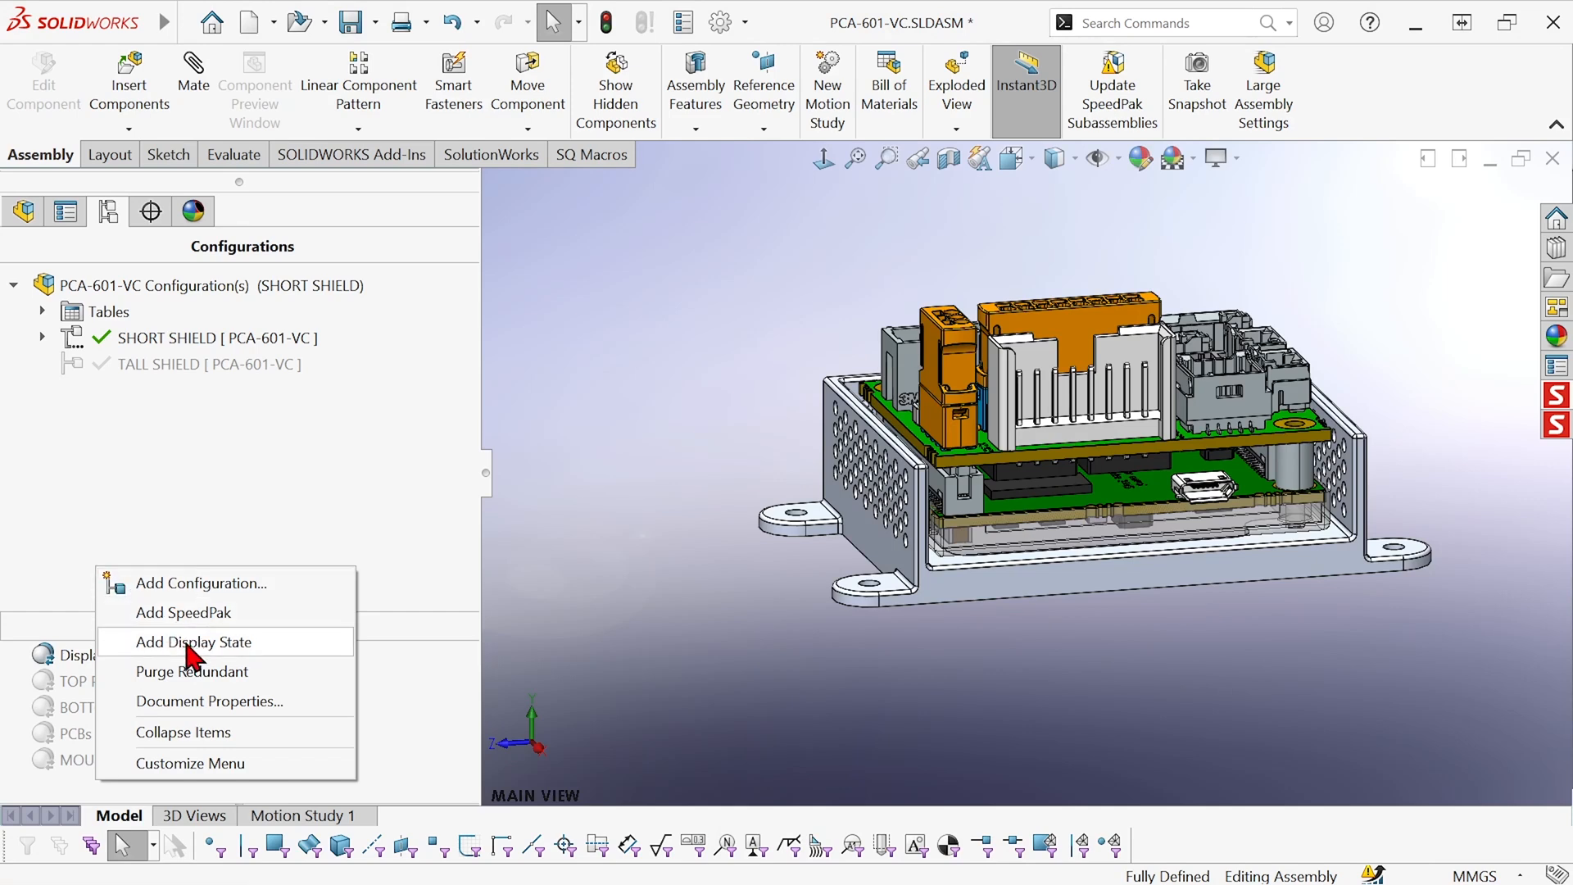
Add a new display state and rename it 'COMPONENTS ONLY'
click(194, 640)
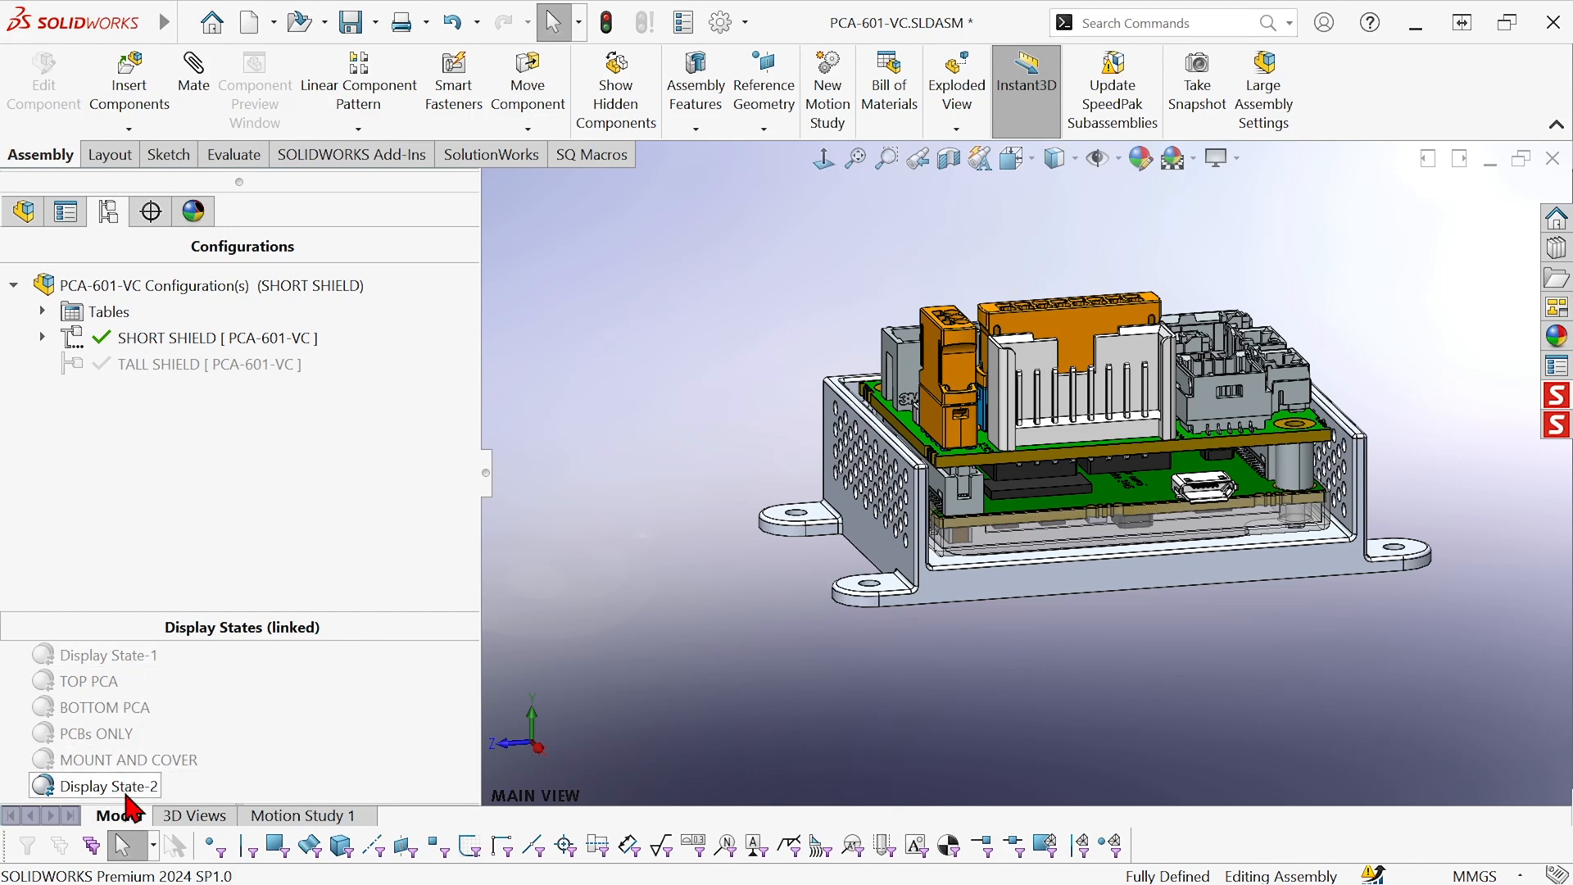
click(110, 785)
text(CO)
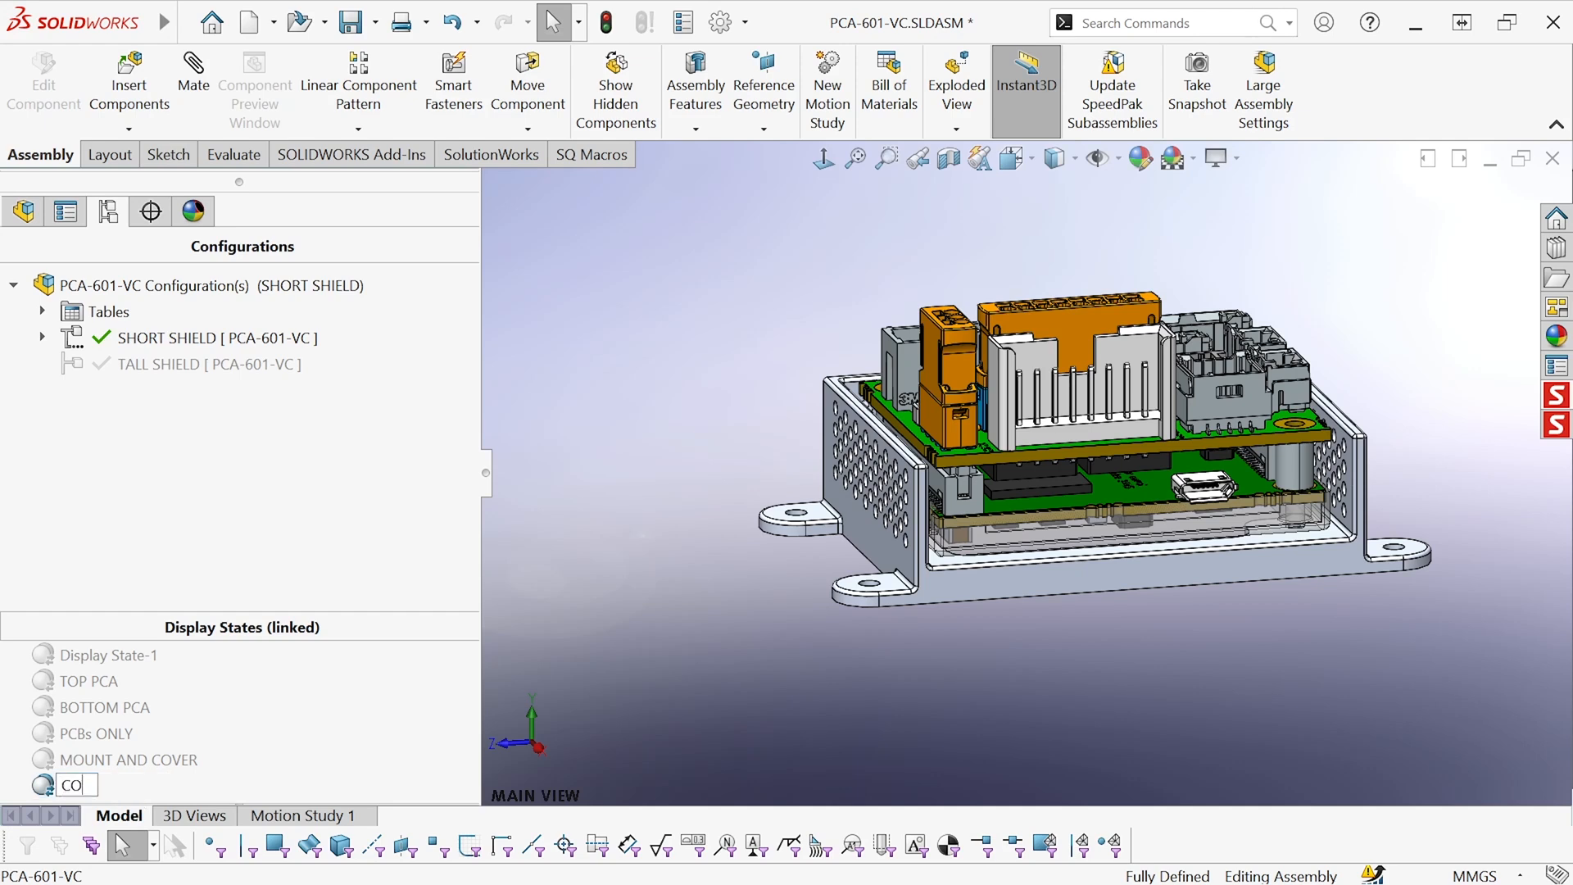
text(MPO)
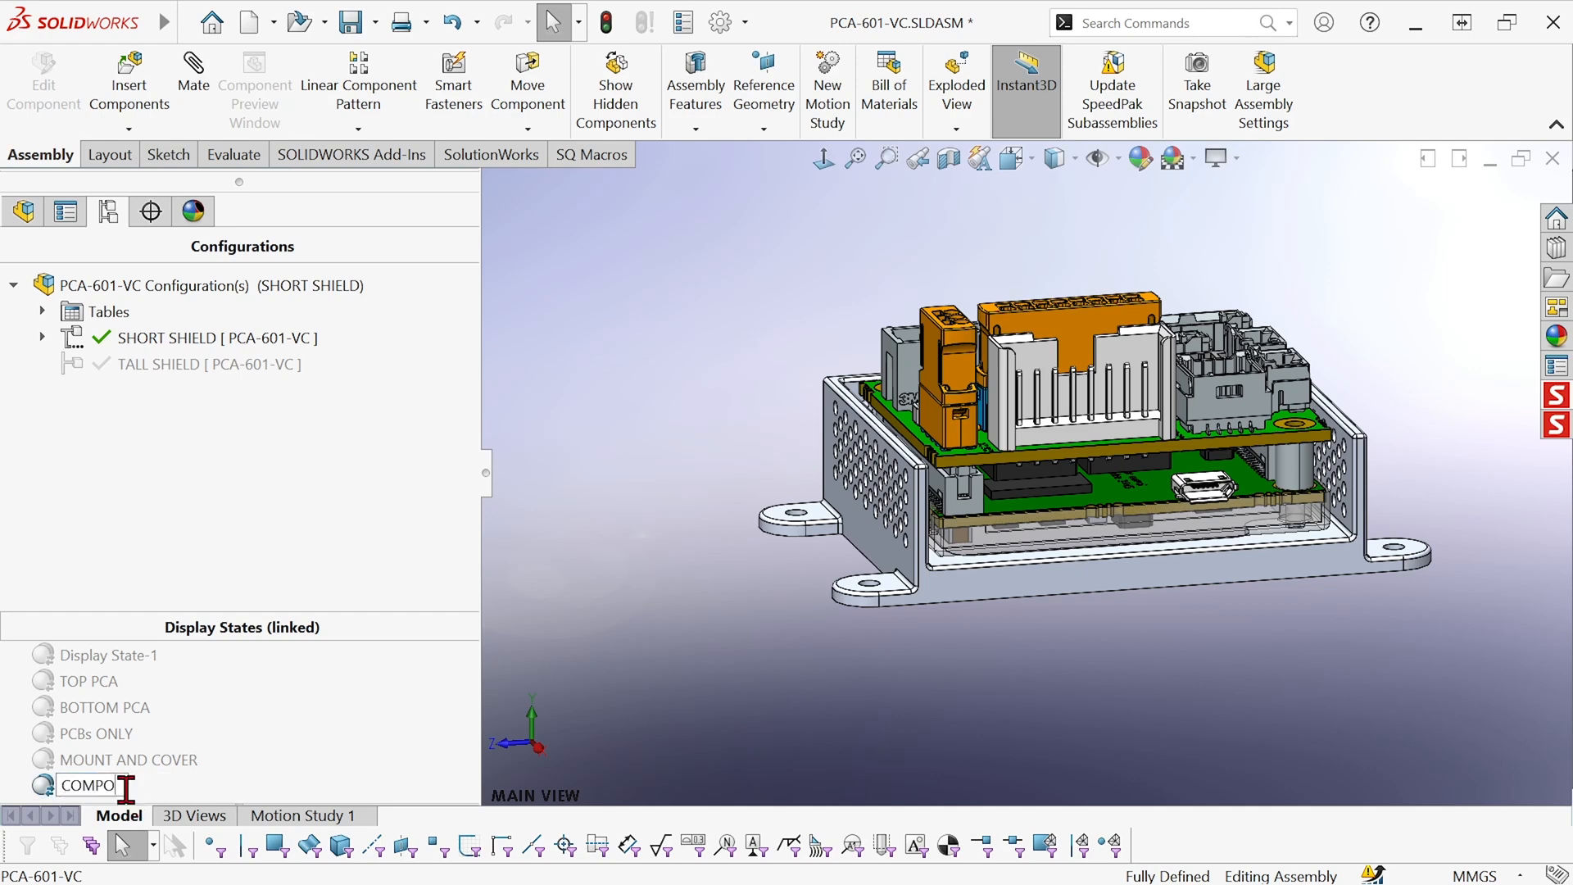
text(NENTS ONLY)
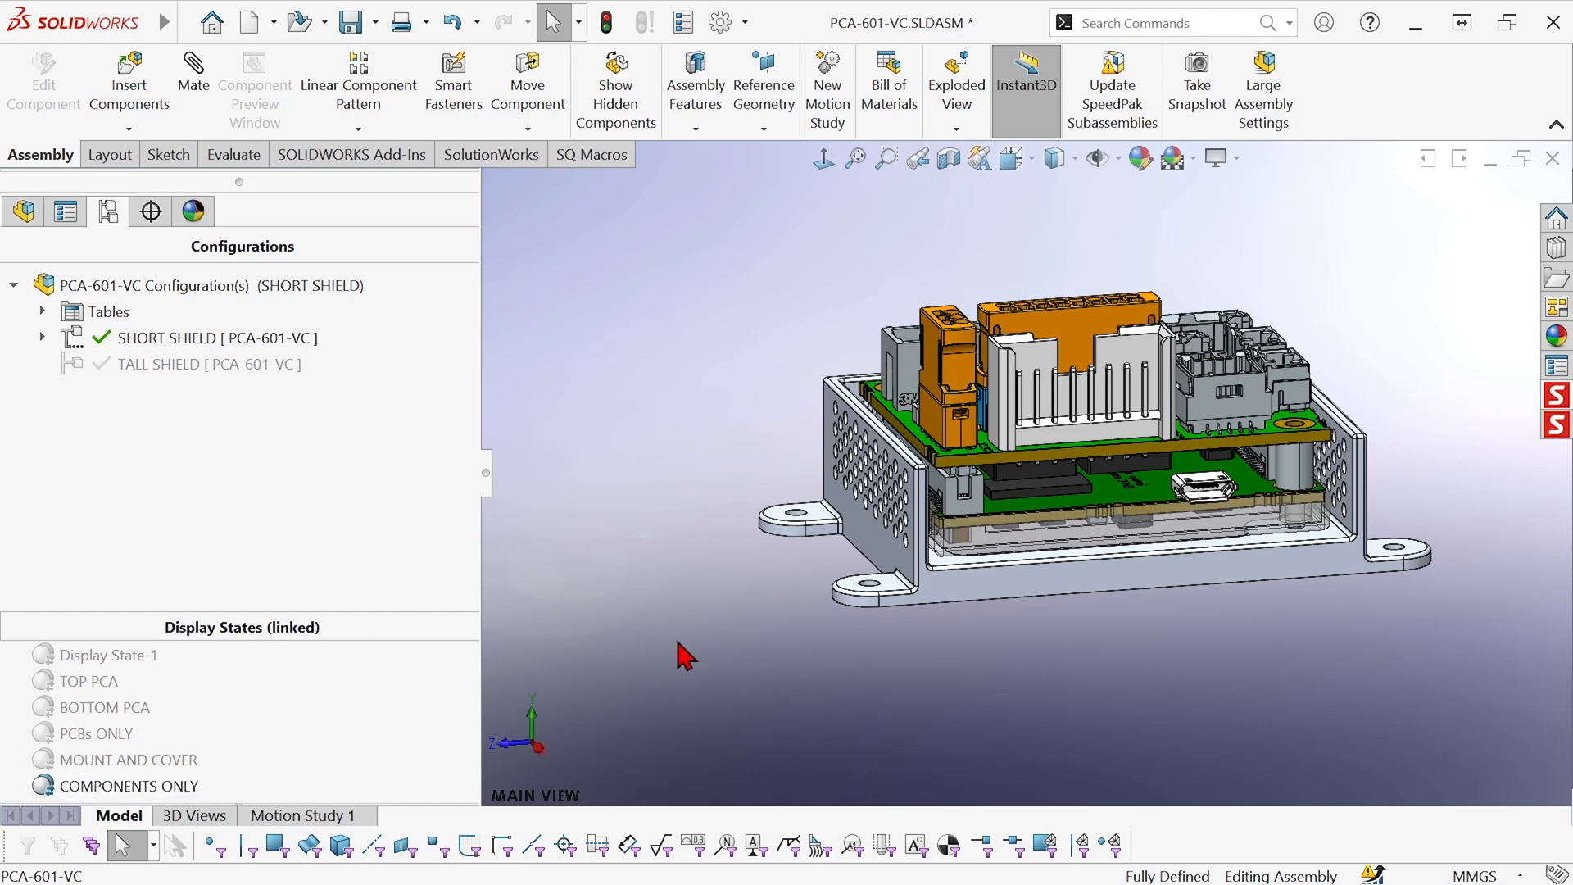
mouse_move(978, 601)
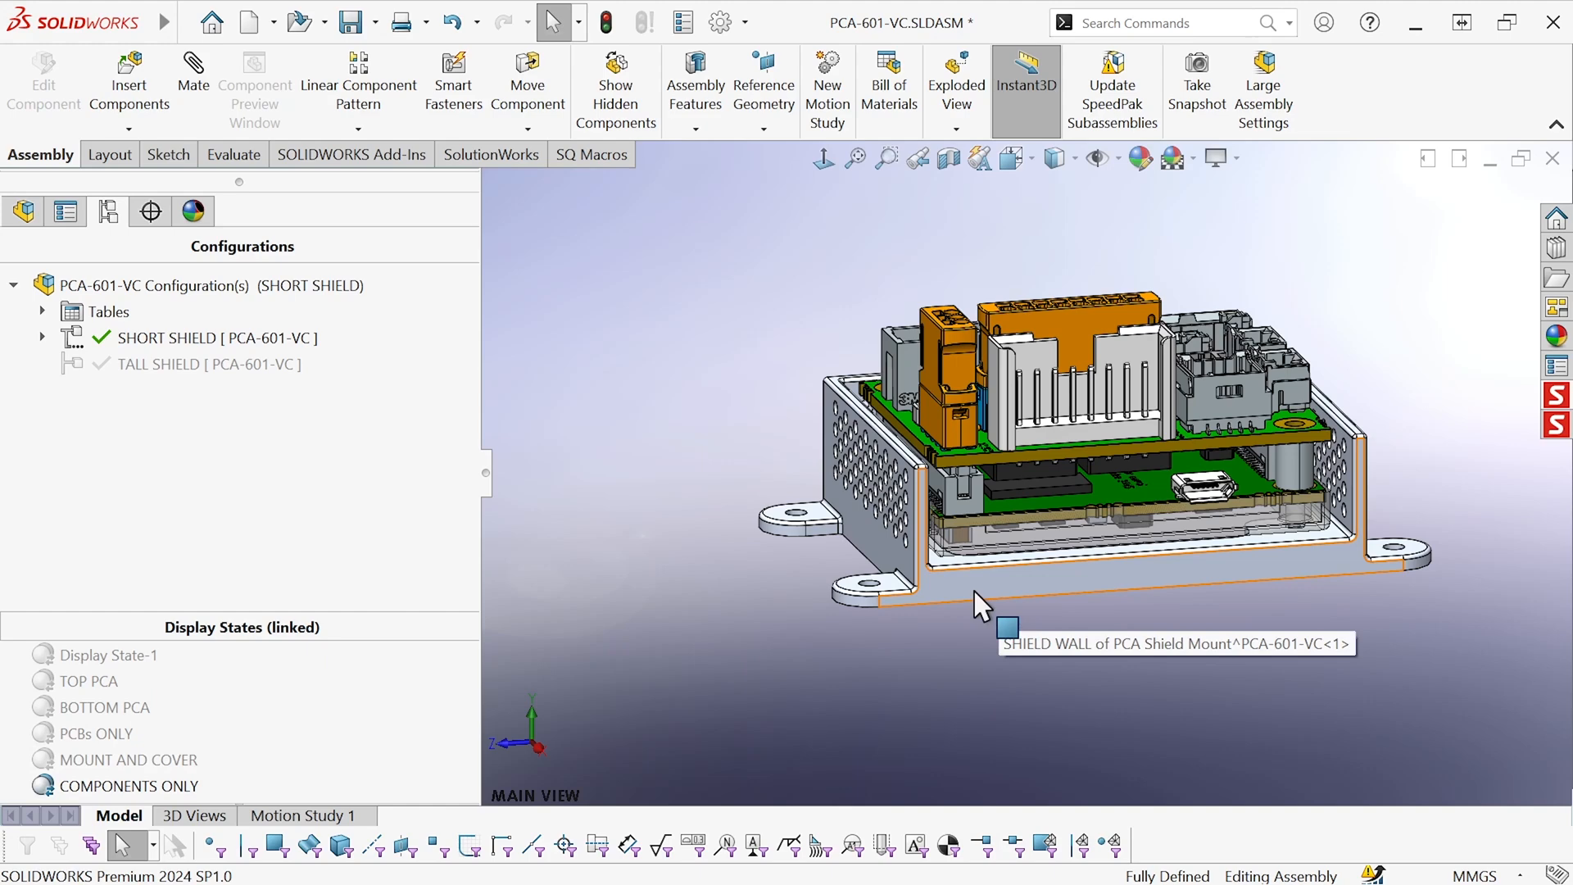
mouse_move(993, 596)
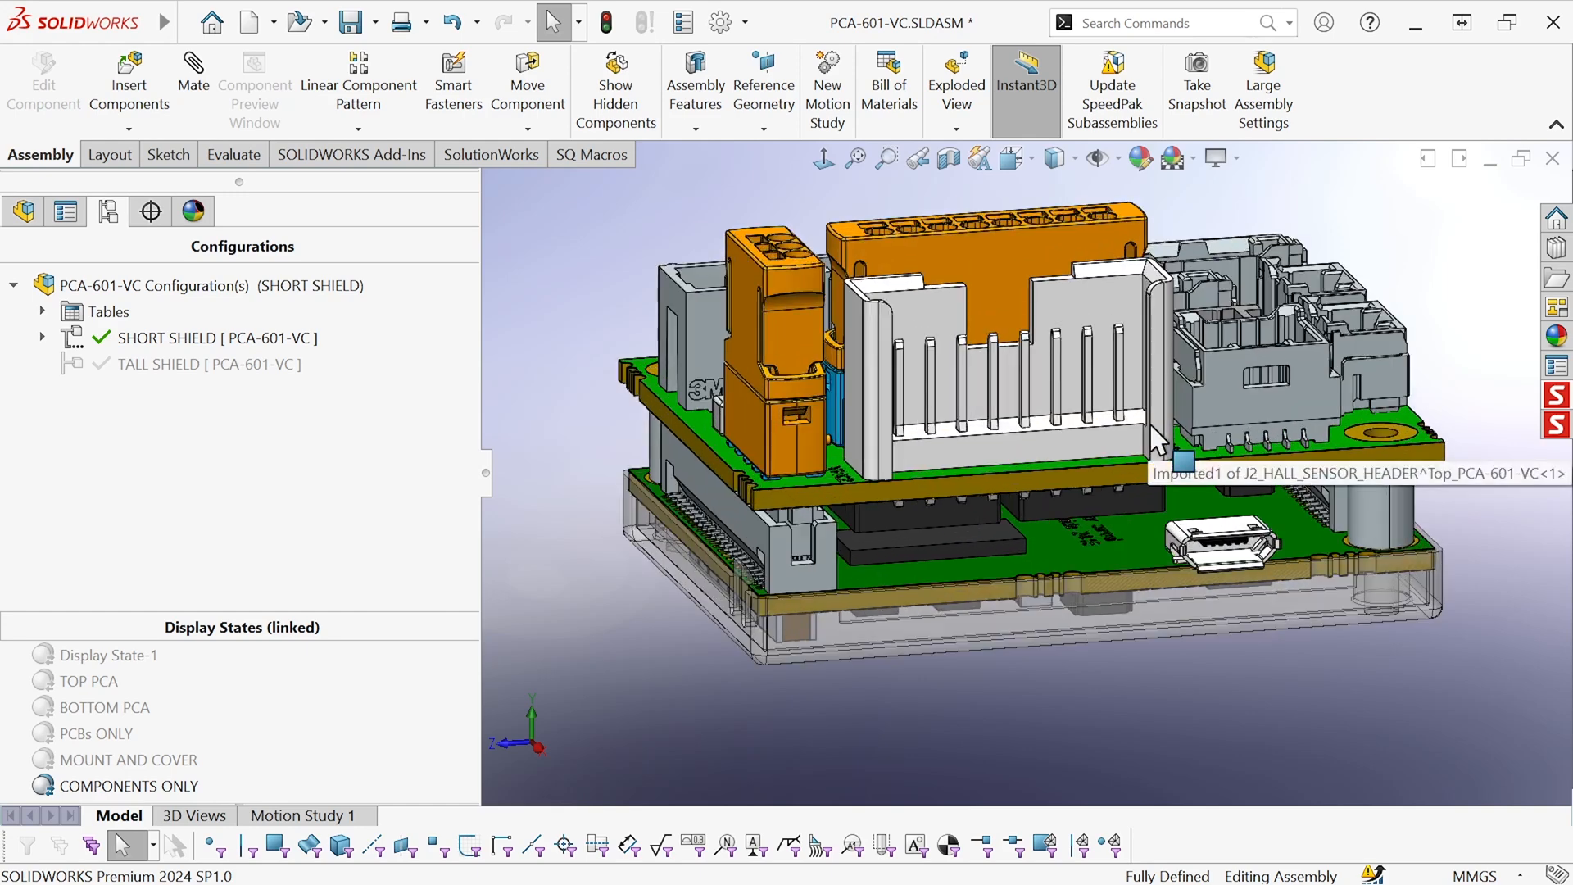
mouse_move(868, 603)
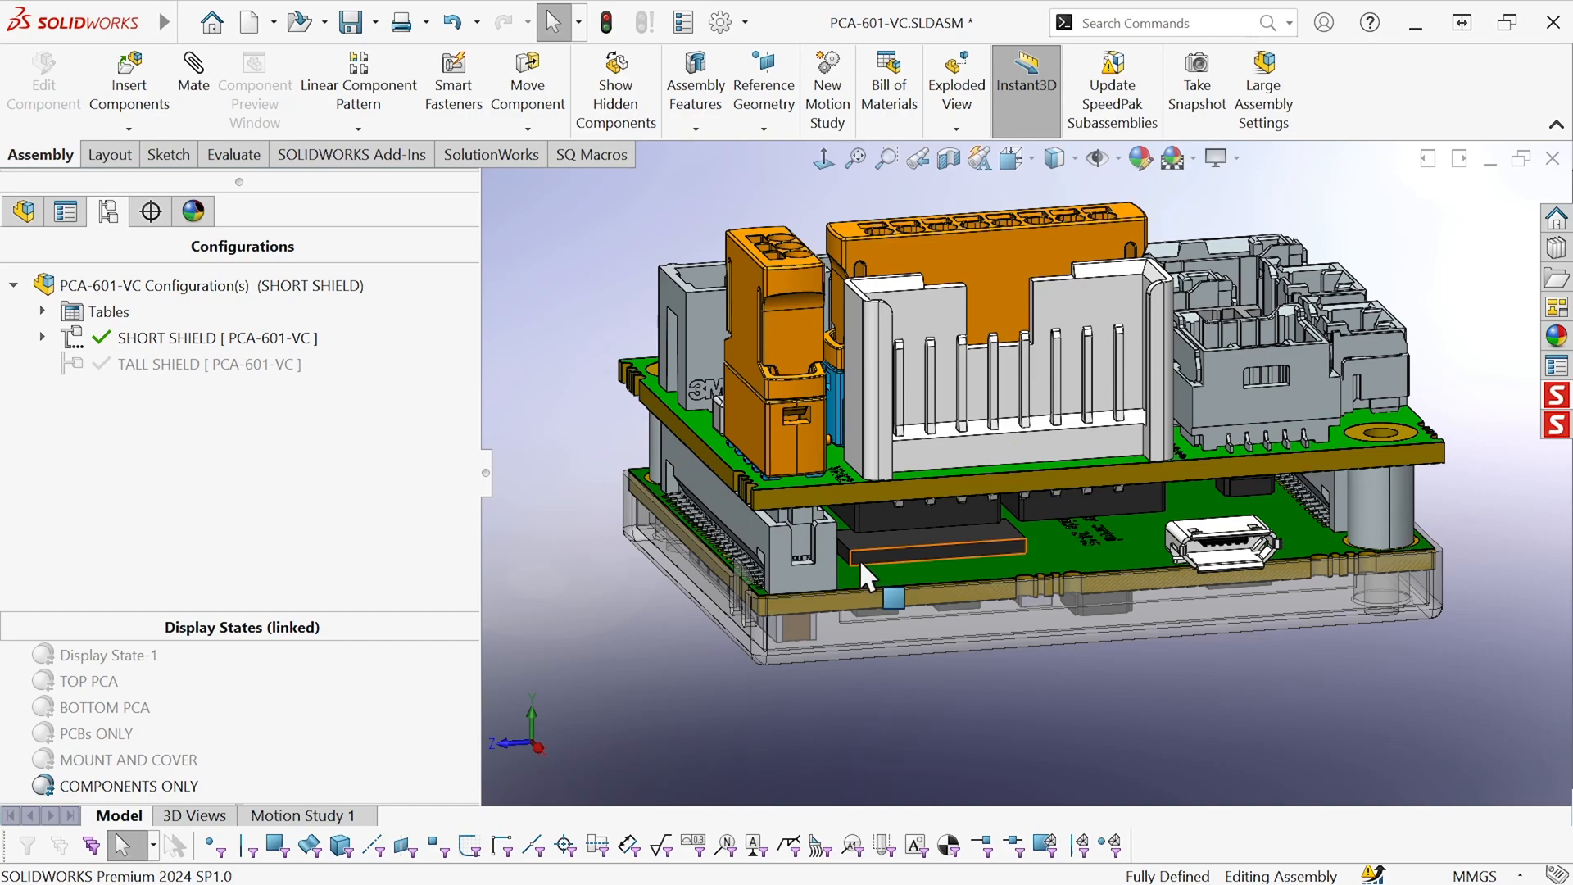
mouse_move(831, 513)
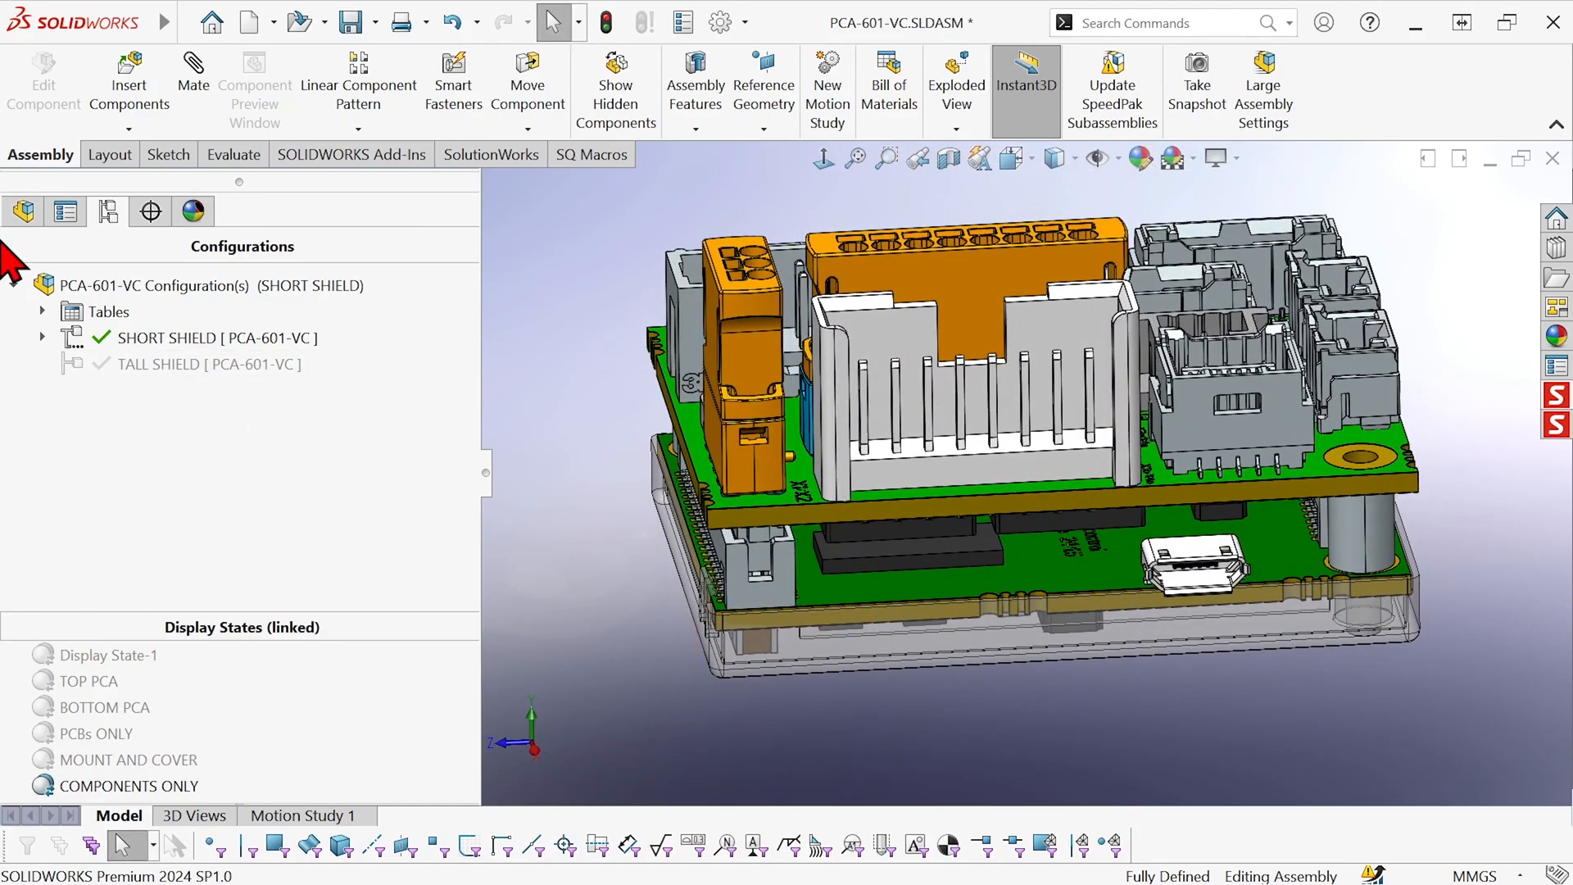
Set the PCB boards and the COVER_36_2 tray to Hidden Lines Removed in the component tree
click(22, 211)
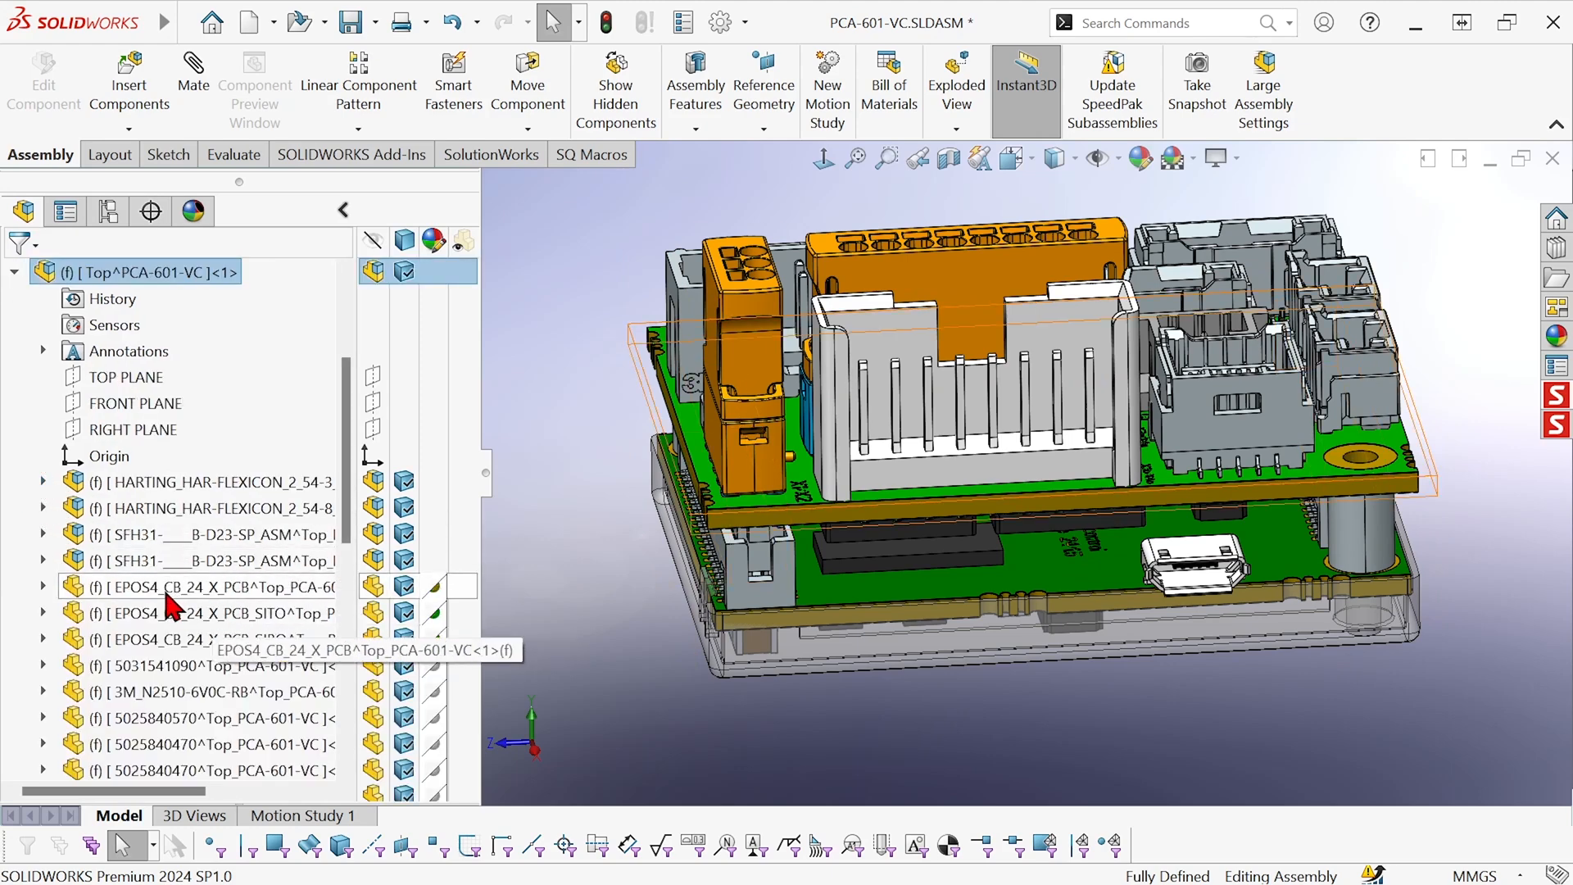
click(206, 587)
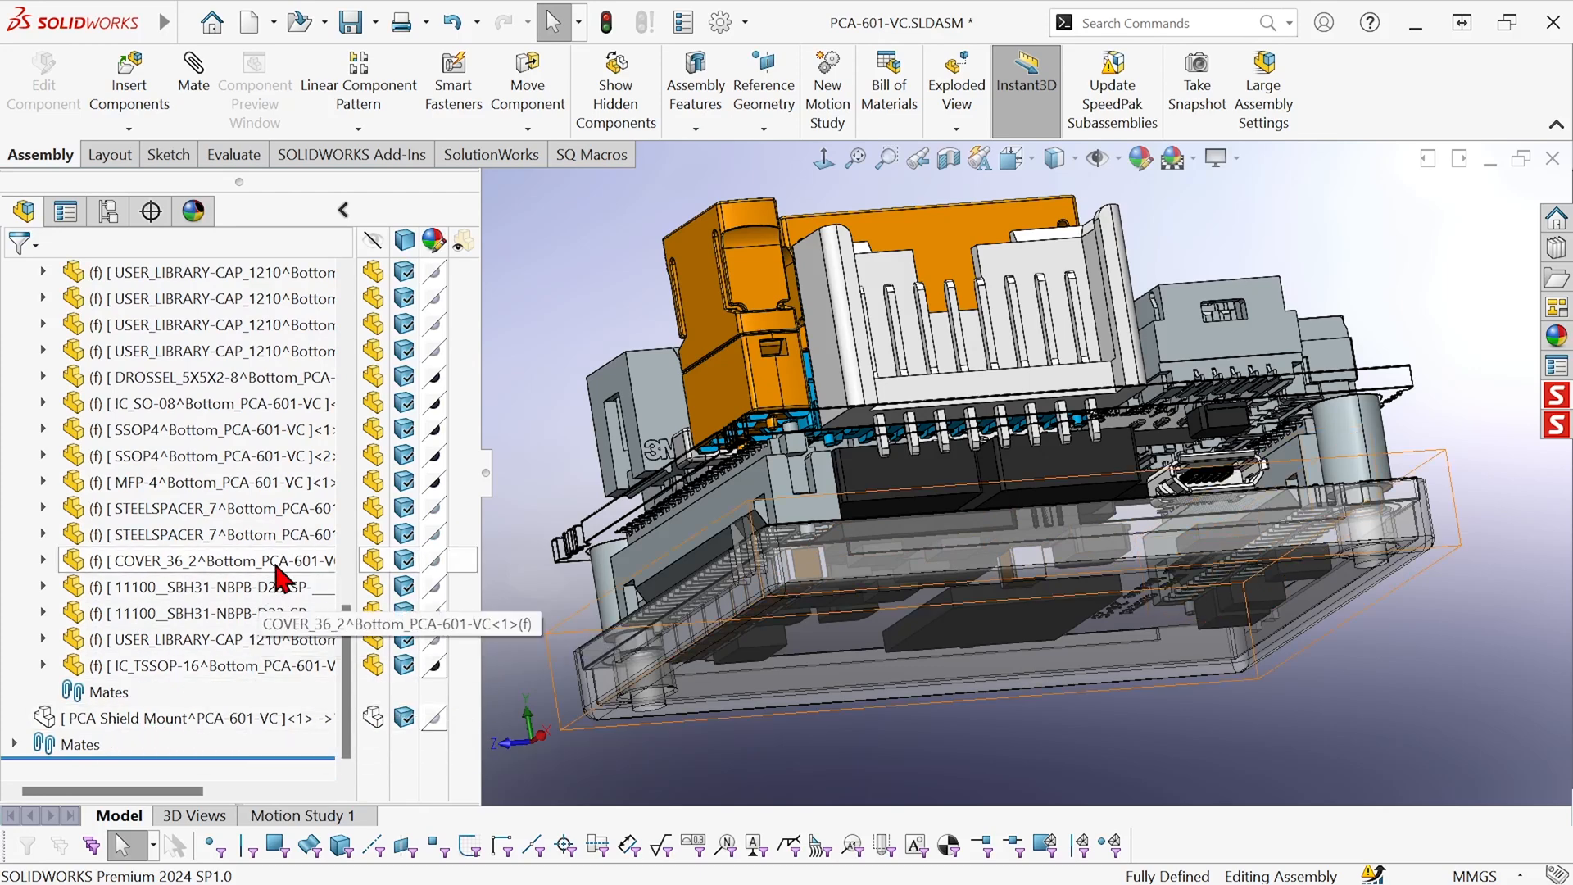
right_click(211, 560)
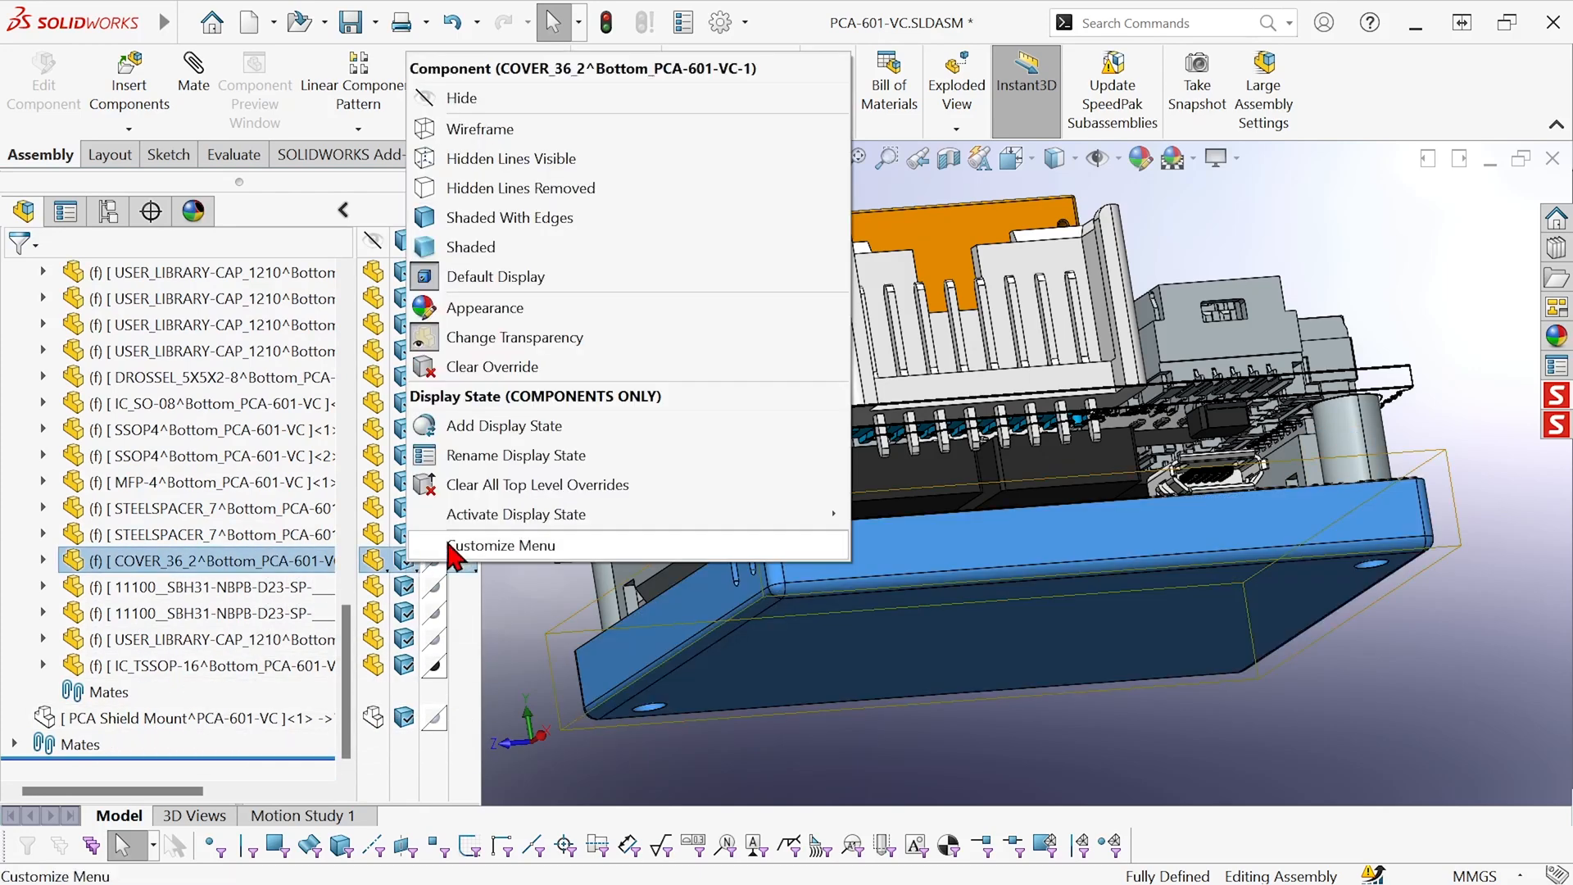
click(461, 96)
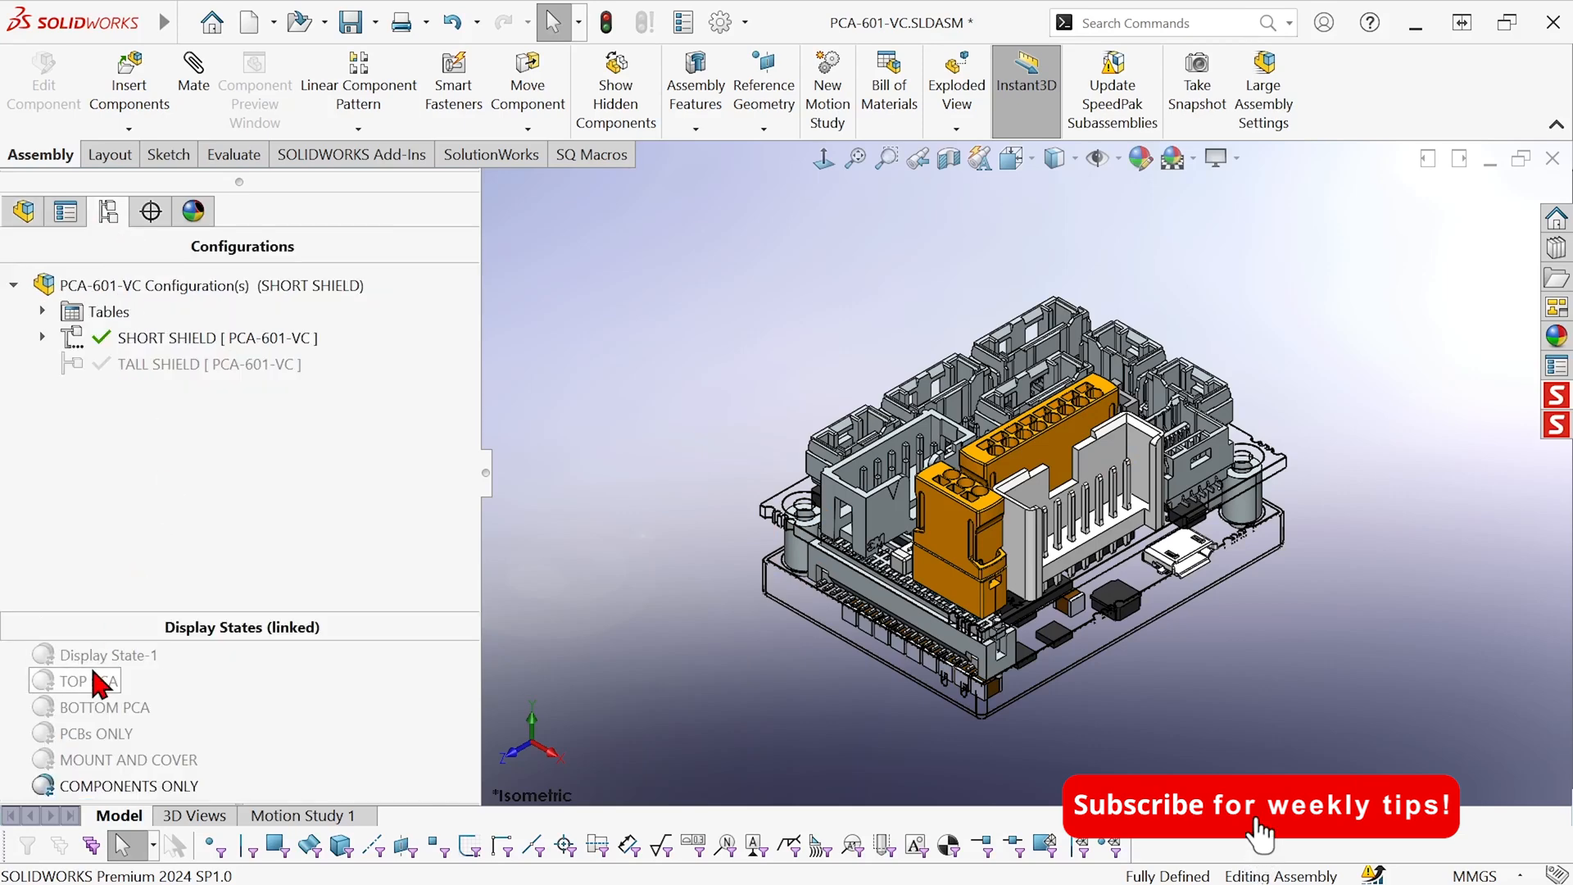
Activate Display State-1 to restore the full shielded assembly
double_click(108, 654)
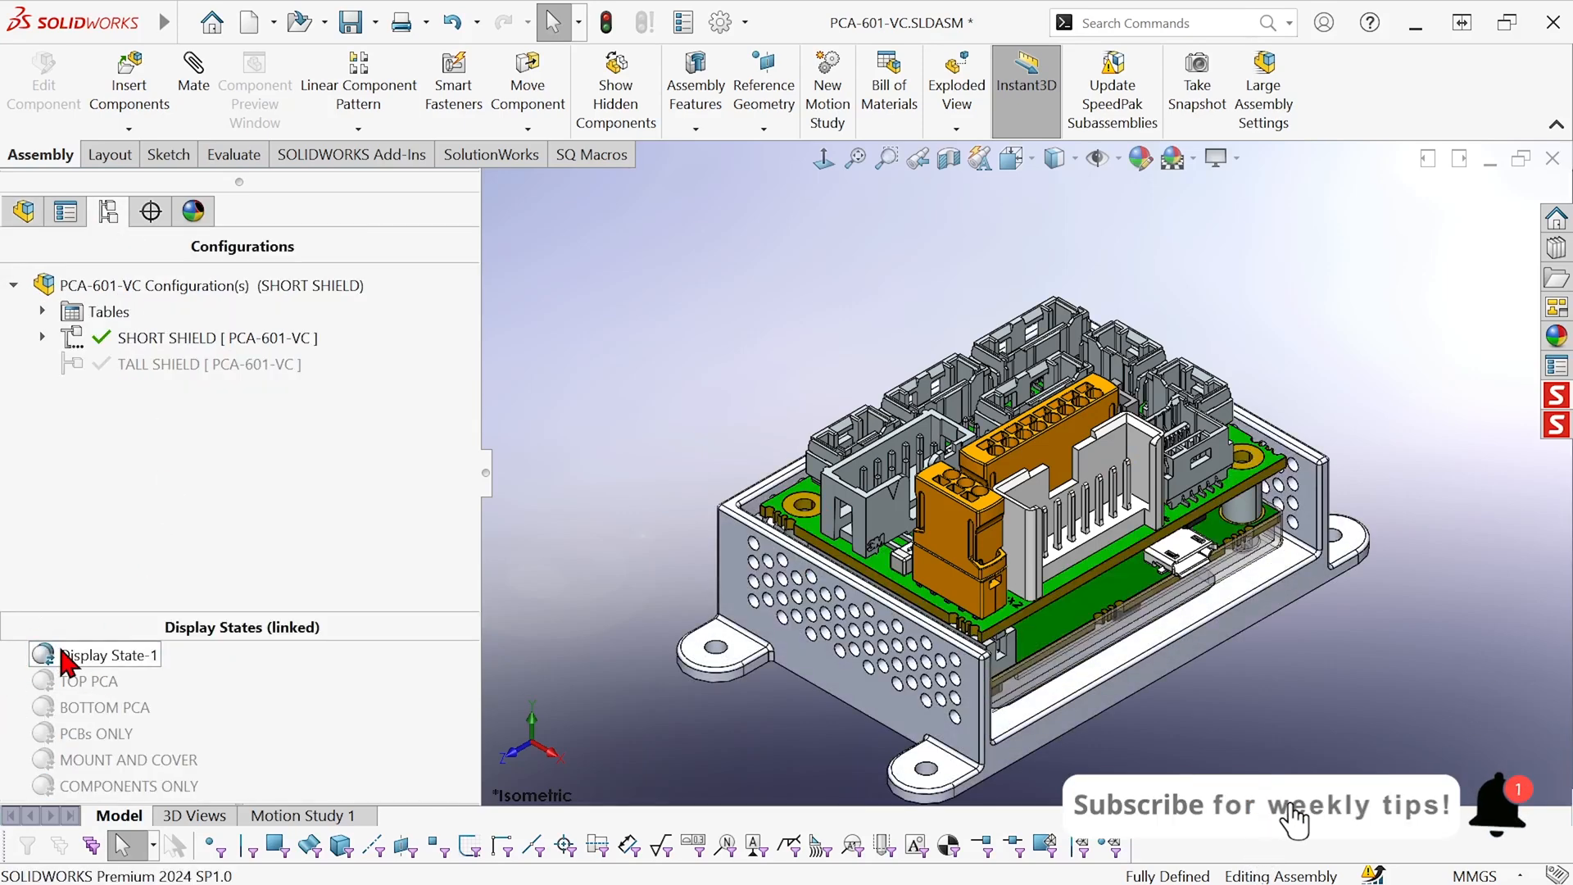